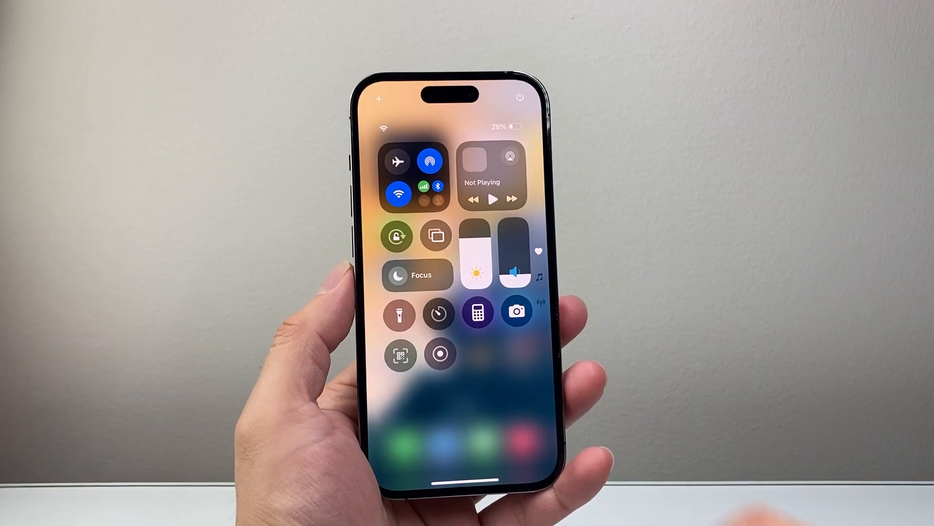
Turn off Do Not Disturb from the Focus modes in Control Center
{"action": "left_click", "coordinate": [417, 274]}
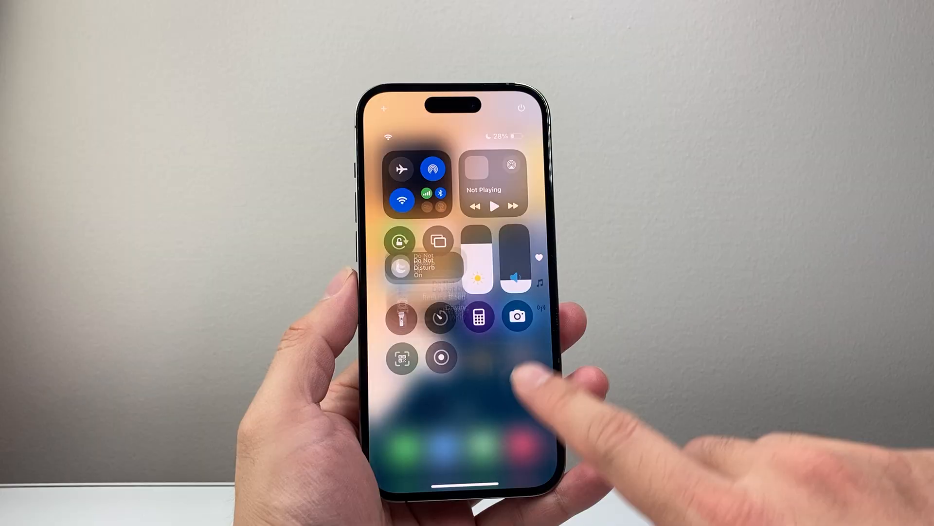
{"action": "left_click", "coordinate": [410, 262]}
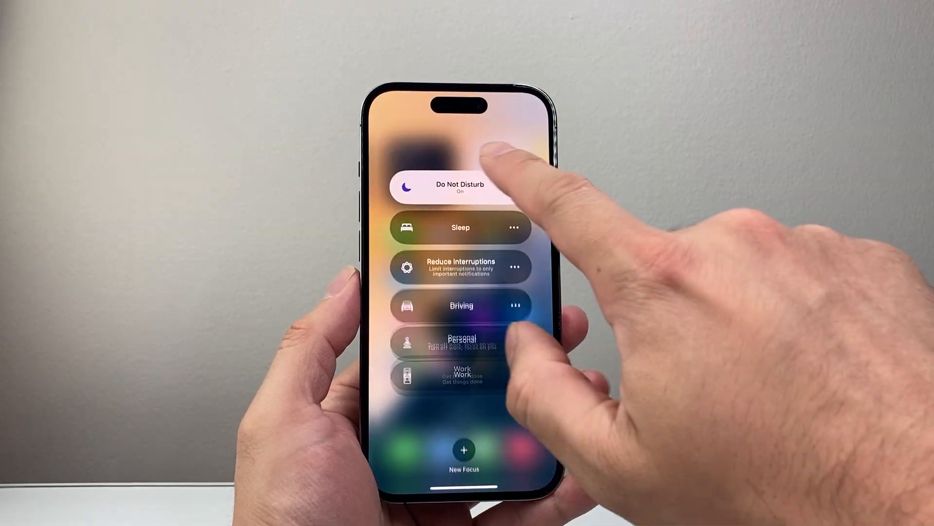
{"action": "left_click", "coordinate": [459, 188]}
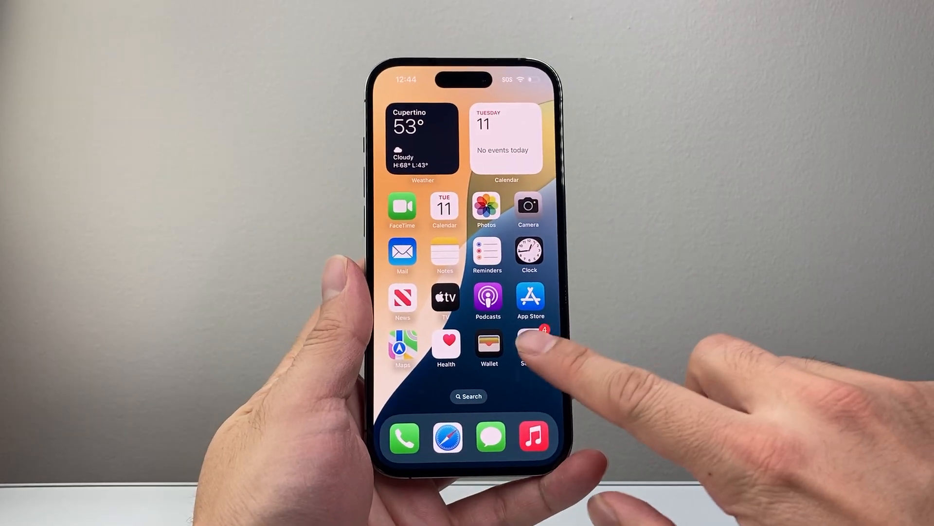
Raise the Ringtone and Alerts volume in Sounds & Haptics, then return to the Settings list
{"action": "left_click", "coordinate": [526, 347]}
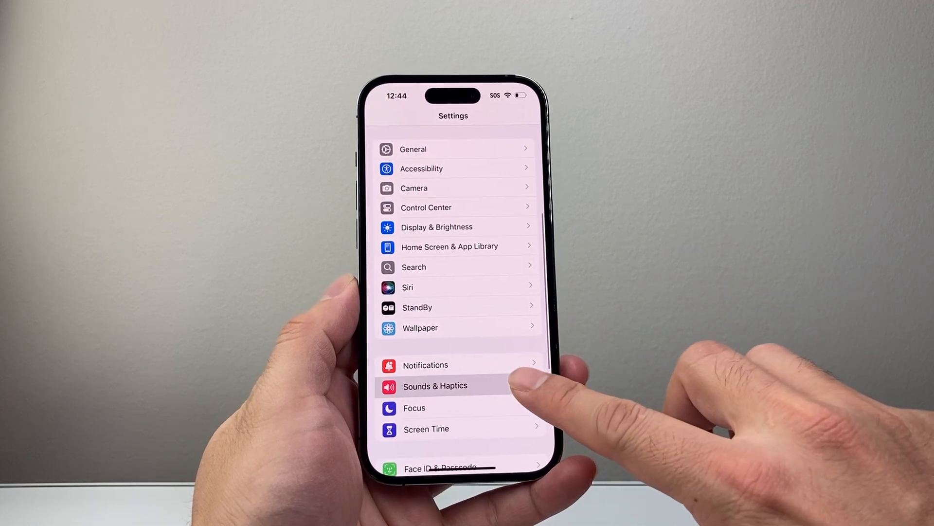
{"action": "left_click", "coordinate": [434, 385]}
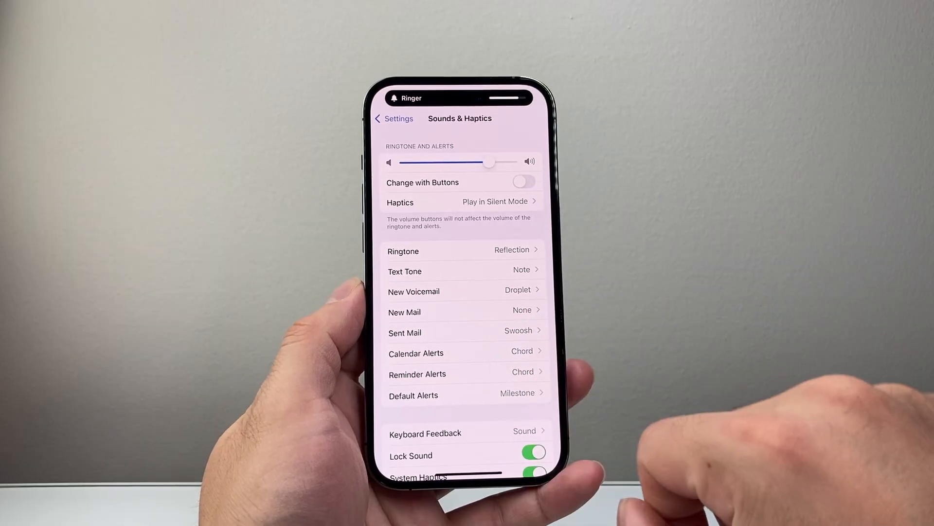
{"action": "left_click", "coordinate": [394, 118]}
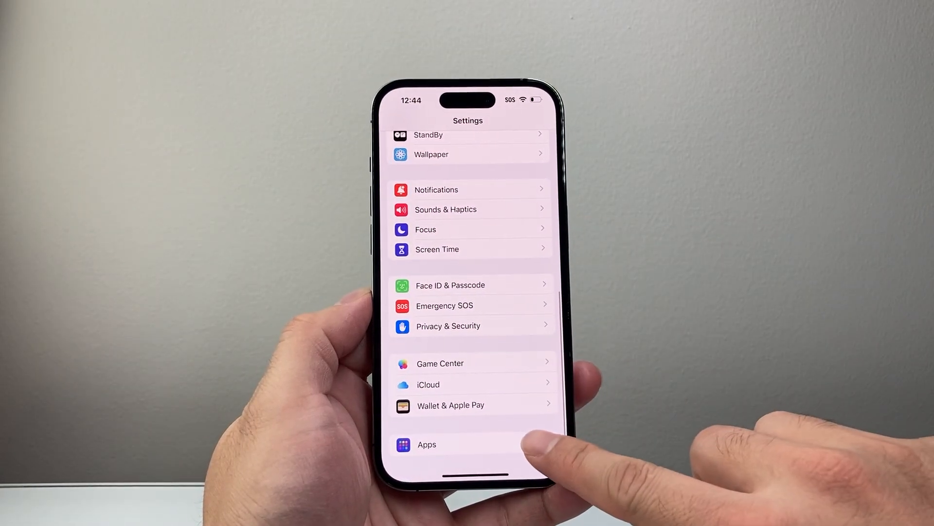
Review the Phone app's Silence Unknown Callers and Blocked Contacts options under Apps
{"action": "left_click", "coordinate": [427, 444]}
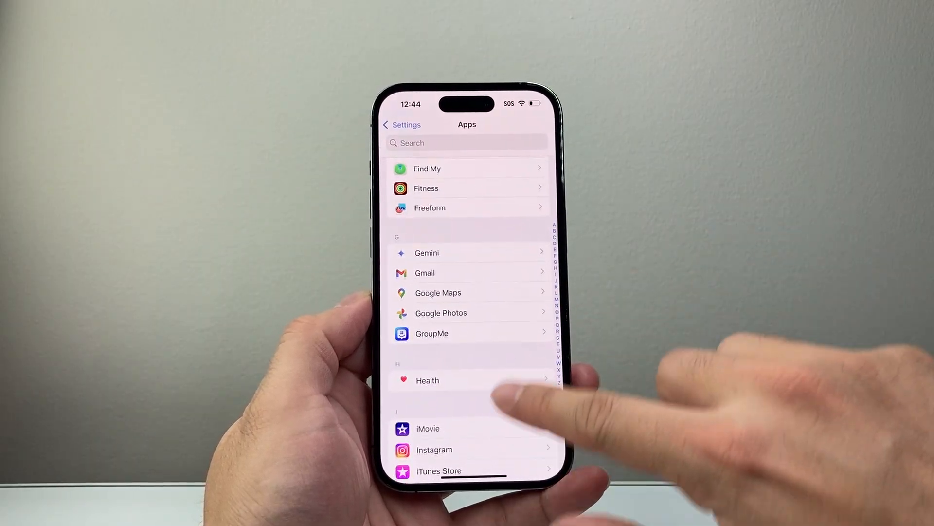
{"action": "scroll", "scroll_direction": "up", "scroll_amount": 3}
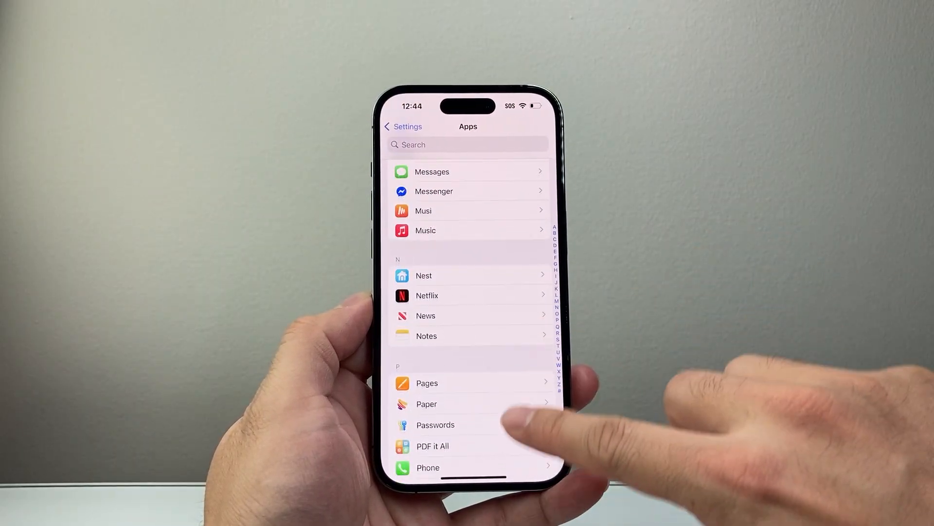
{"action": "left_click", "coordinate": [428, 467]}
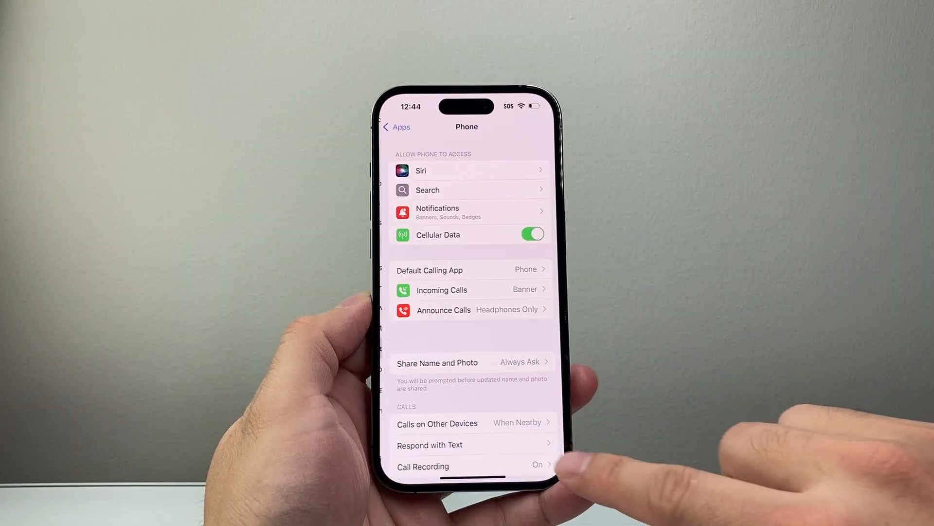
{"action": "scroll", "scroll_direction": "up", "scroll_amount": 3}
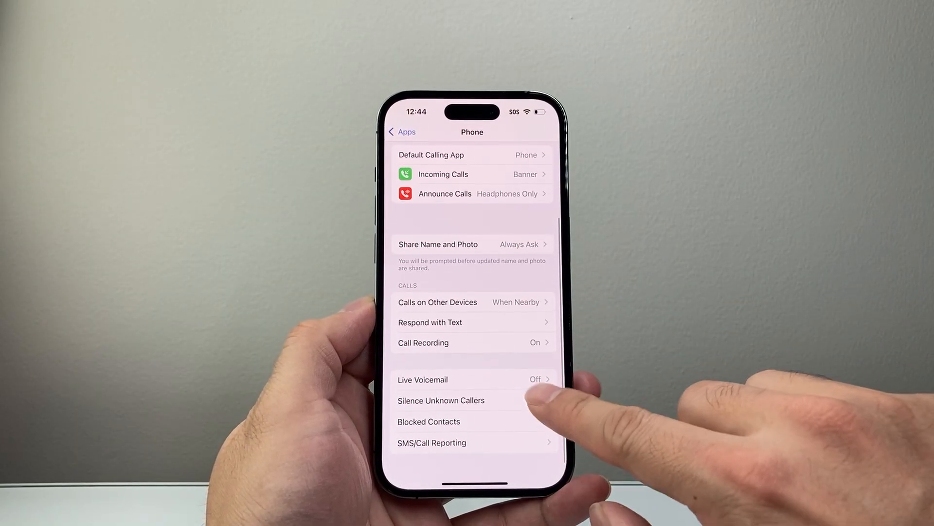
{"action": "left_click", "coordinate": [441, 400]}
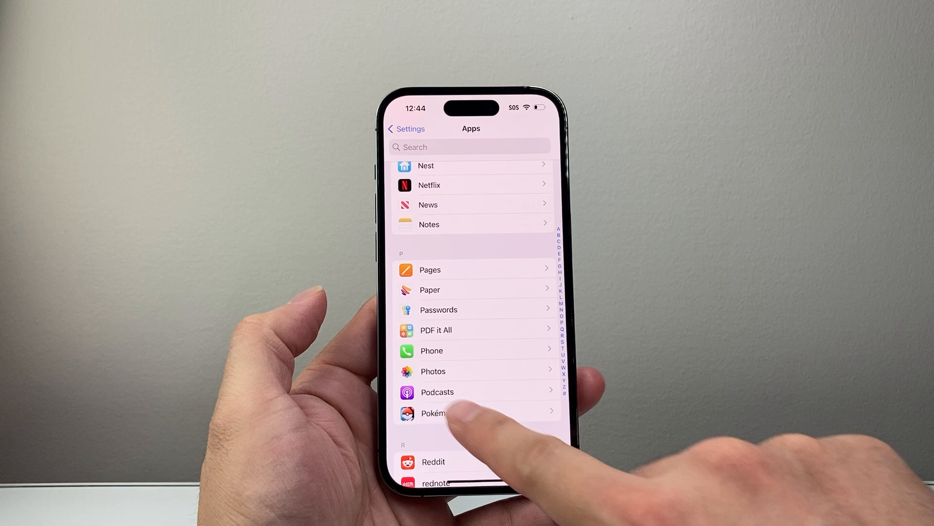
Confirm Call Audio Routing is Automatic under Accessibility > Touch
{"action": "left_click", "coordinate": [406, 128]}
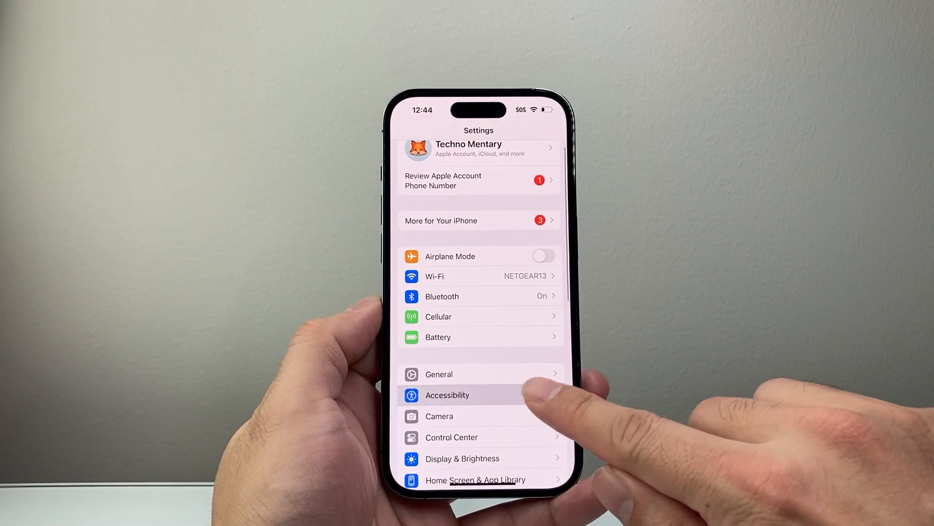
{"action": "left_click", "coordinate": [447, 394]}
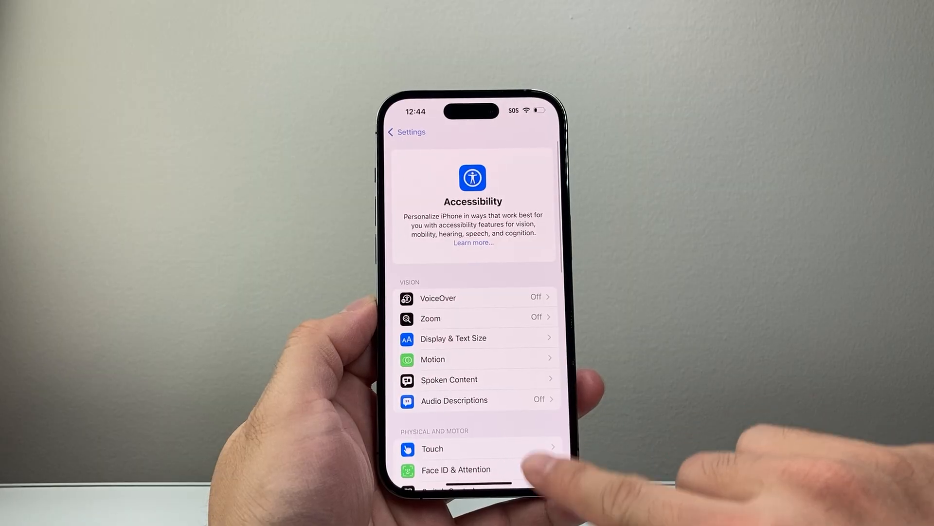
{"action": "left_click", "coordinate": [432, 449]}
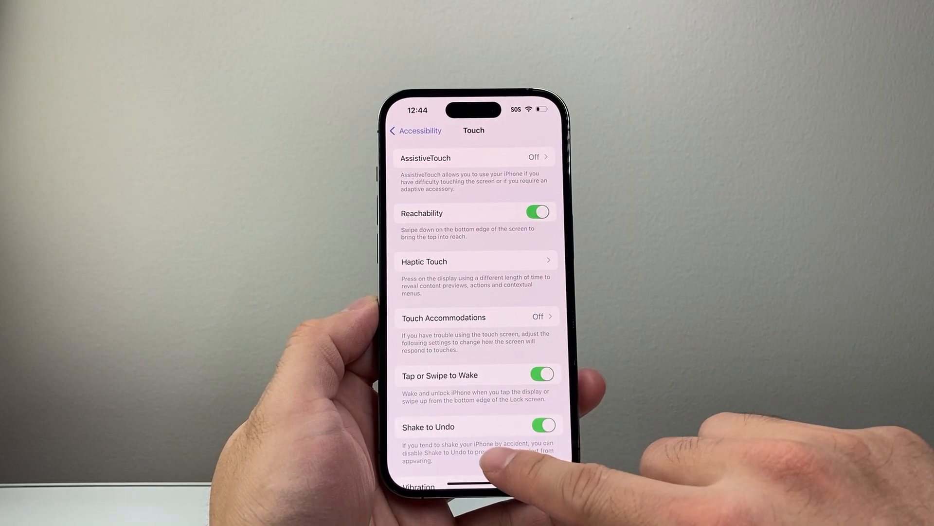
{"action": "scroll", "scroll_direction": "up", "scroll_amount": 3}
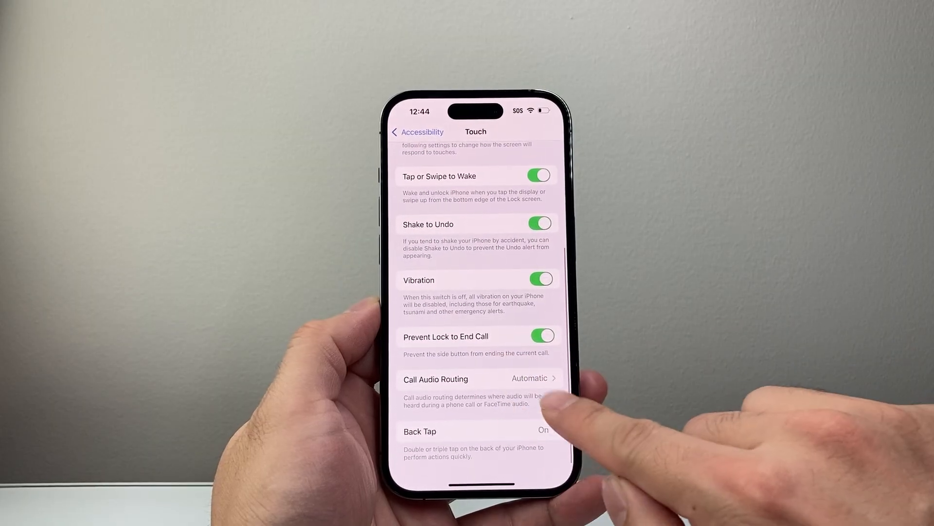
{"action": "left_click", "coordinate": [477, 378]}
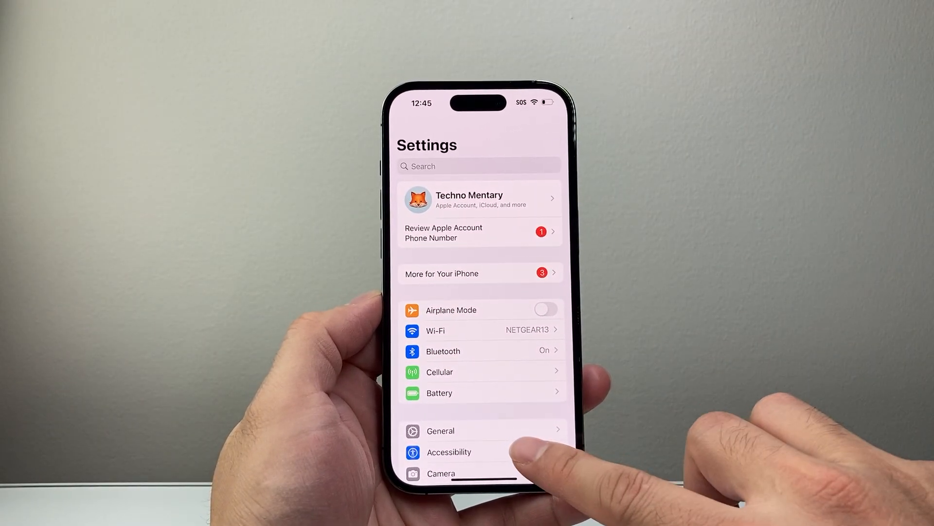
Recheck blocked contacts in the Phone app's settings, then return to the Home Screen
{"action": "scroll", "scroll_direction": "up", "scroll_amount": 3}
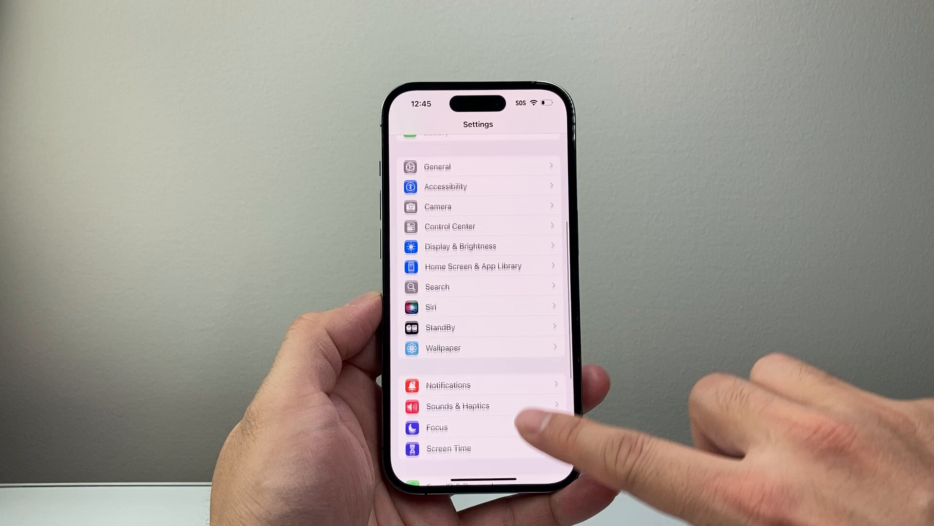
{"action": "scroll", "scroll_direction": "up", "scroll_amount": 3}
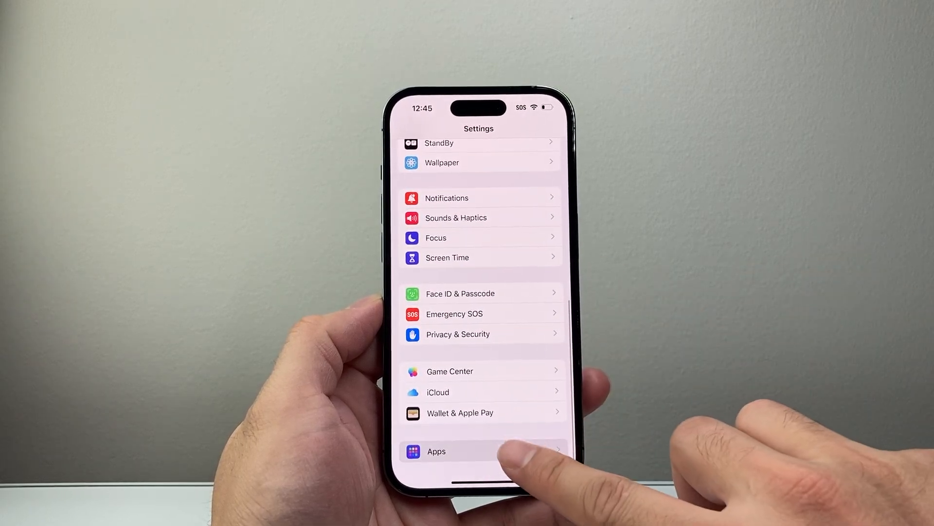
{"action": "left_click", "coordinate": [435, 451]}
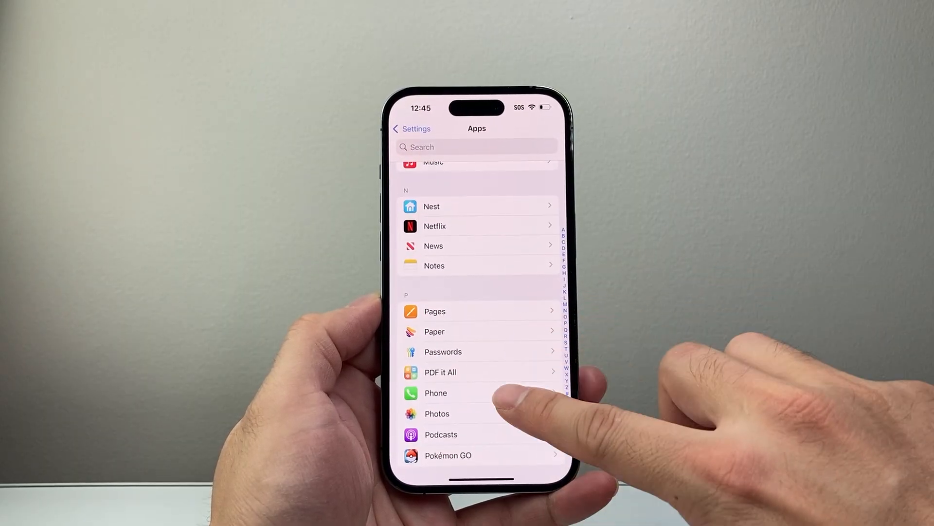
{"action": "left_click", "coordinate": [436, 393]}
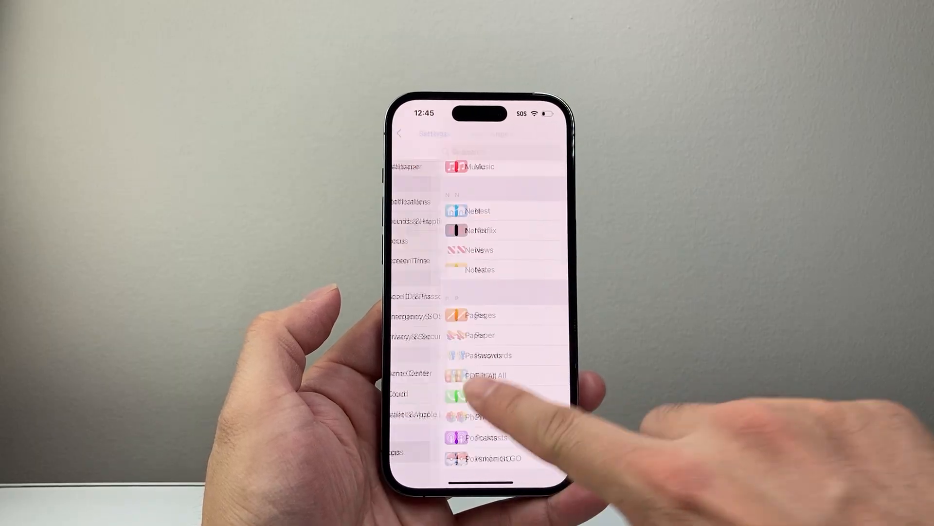
{"action": "key", "text": "home"}
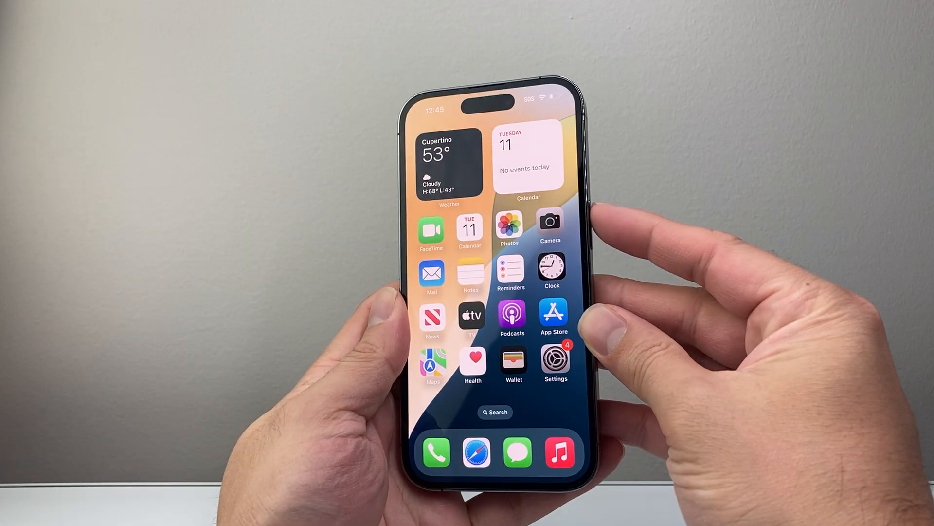